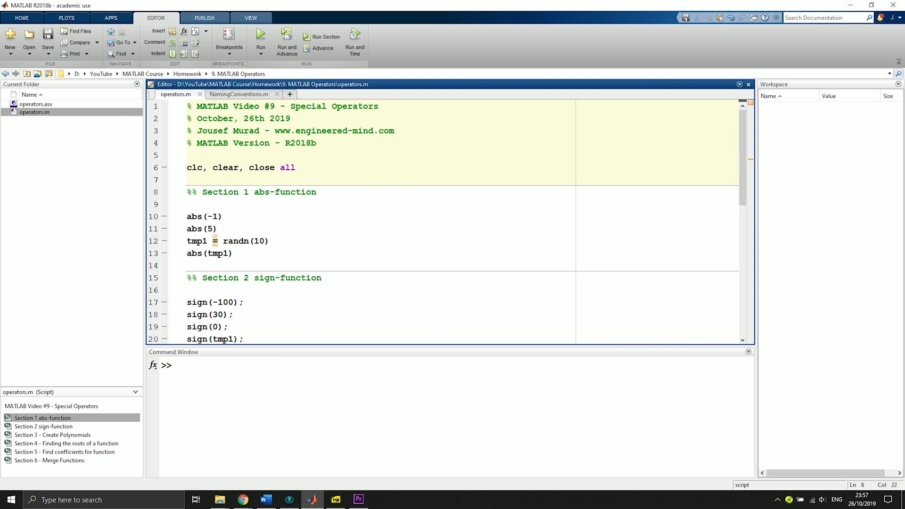
# Run the abs section unsuppressed to print abs(-1), then restore its semicolon.
pyautogui.click(297, 168)
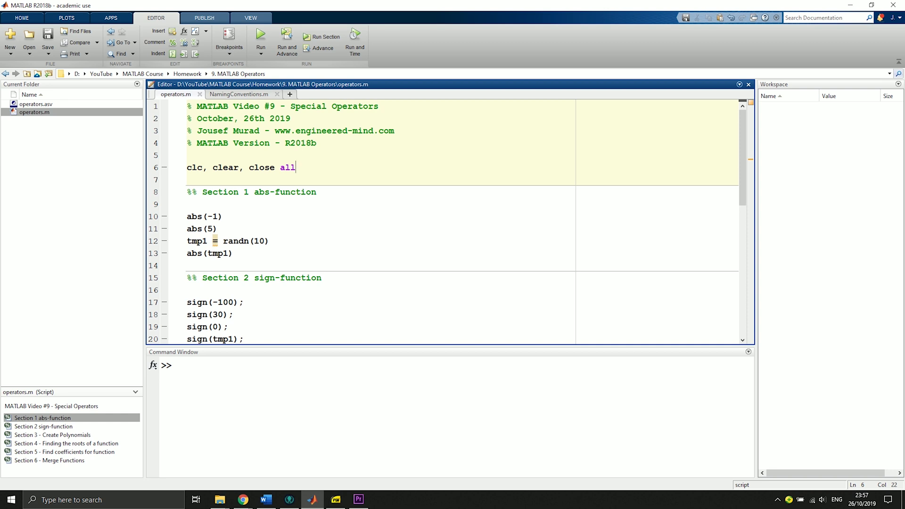
pyautogui.scroll(-3)
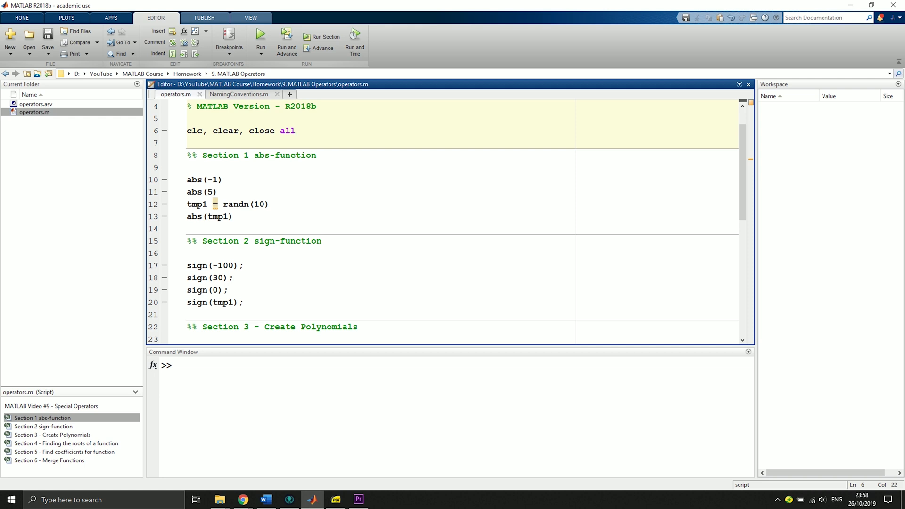
pyautogui.write(';')
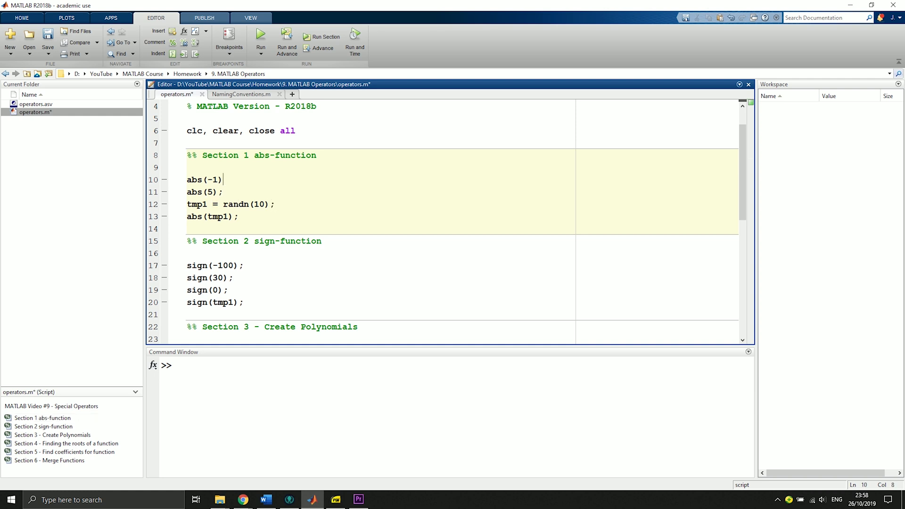
pyautogui.click(260, 37)
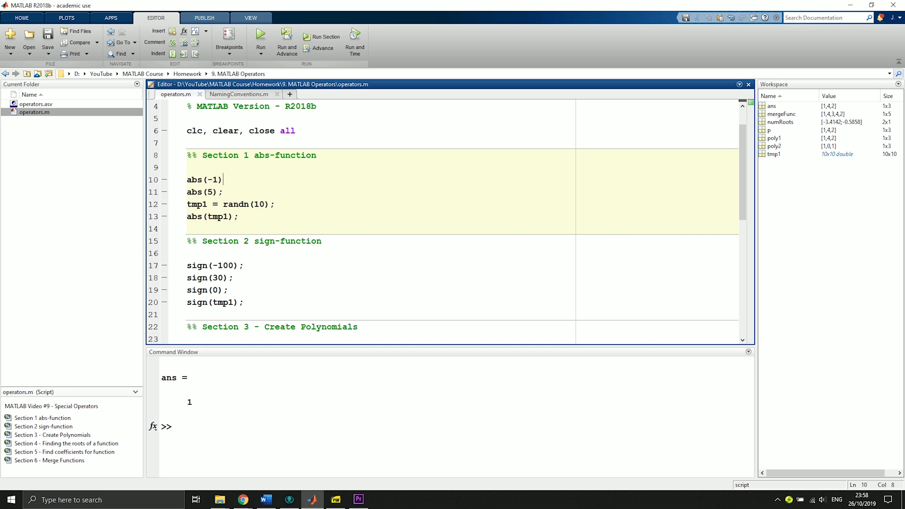
pyautogui.write(';')
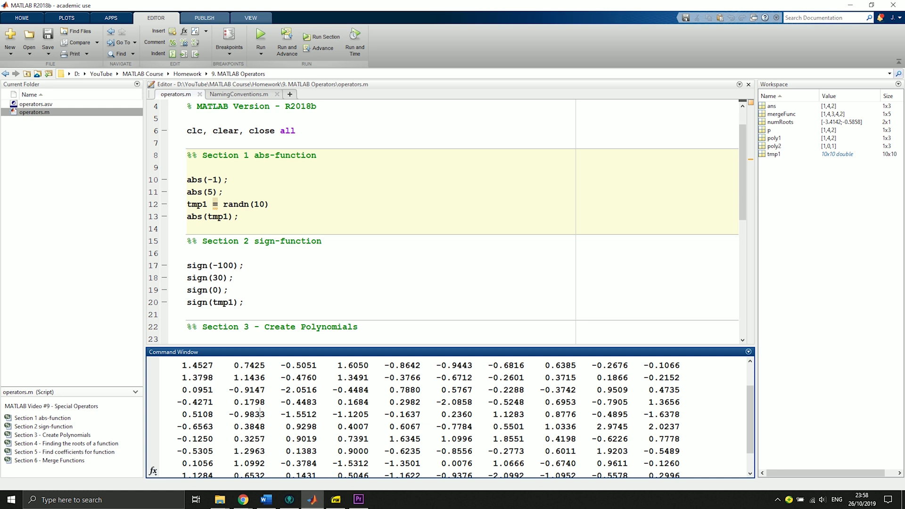
# Run abs(tmp1) to print the 10x10 absolute-value matrix, then re-add the semicolon.
pyautogui.click(255, 205)
pyautogui.write(';')
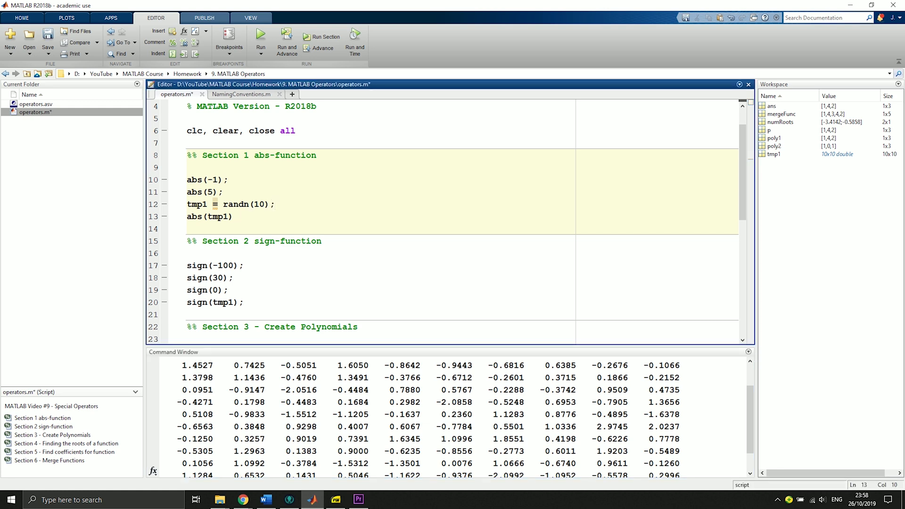
pyautogui.click(260, 37)
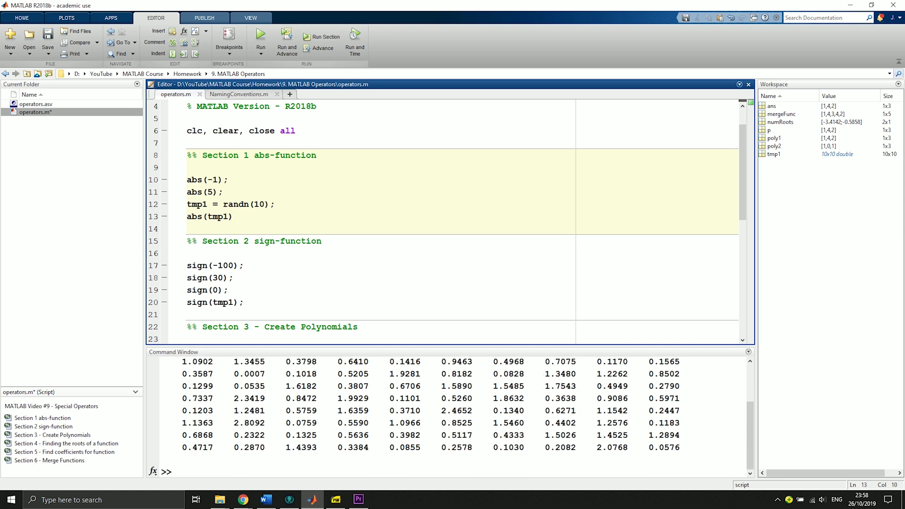
pyautogui.scroll(3)
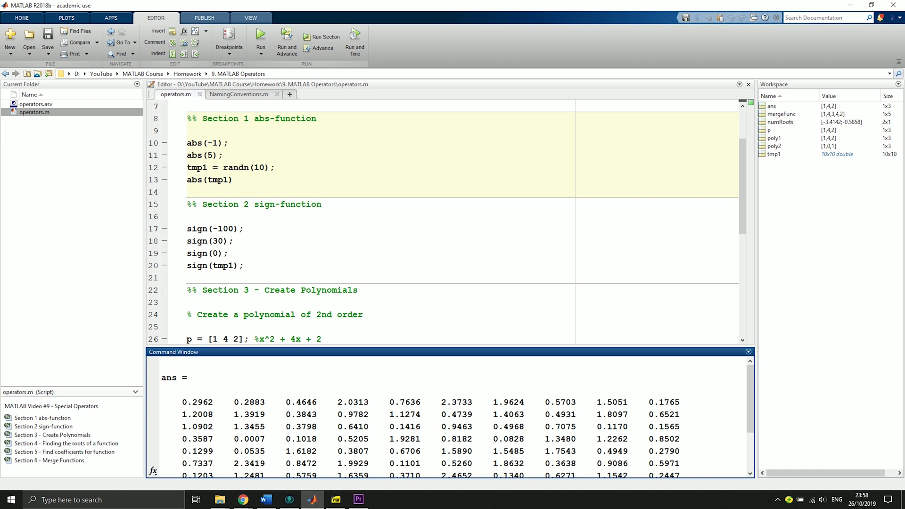
pyautogui.scroll(-3)
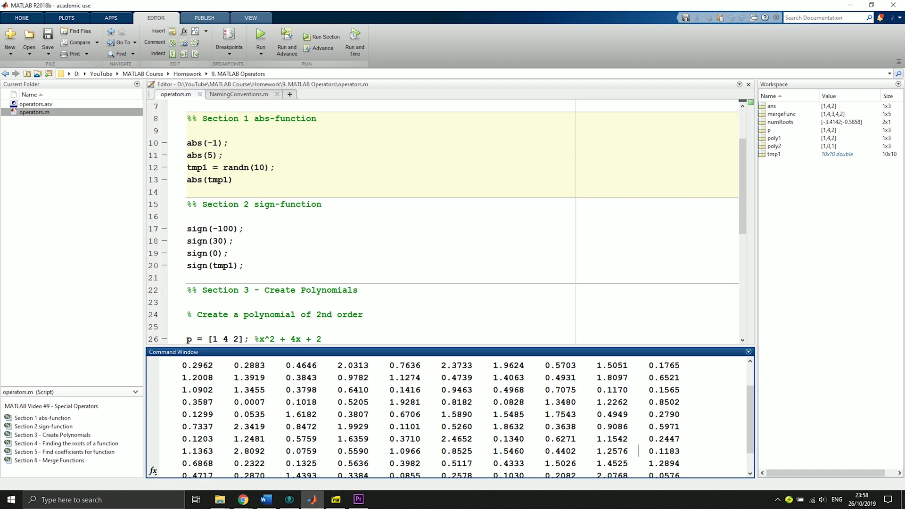
pyautogui.click(234, 179)
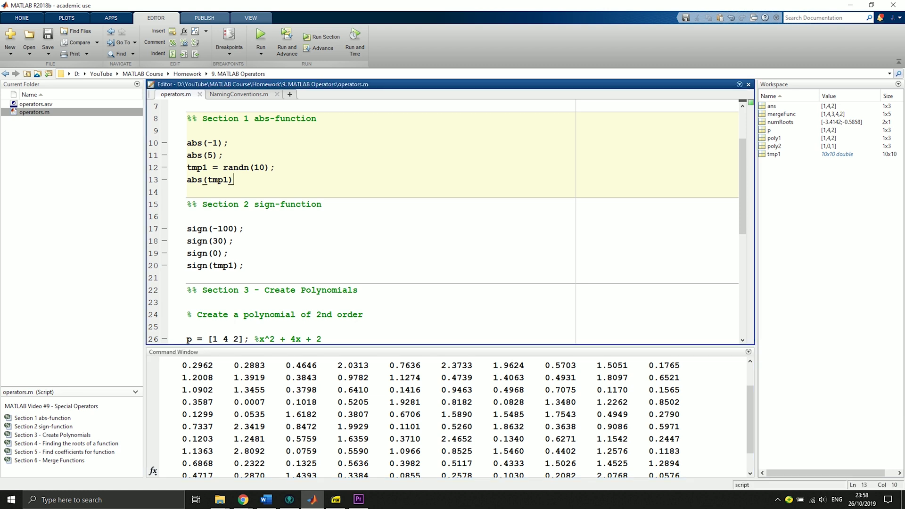
pyautogui.write(';')
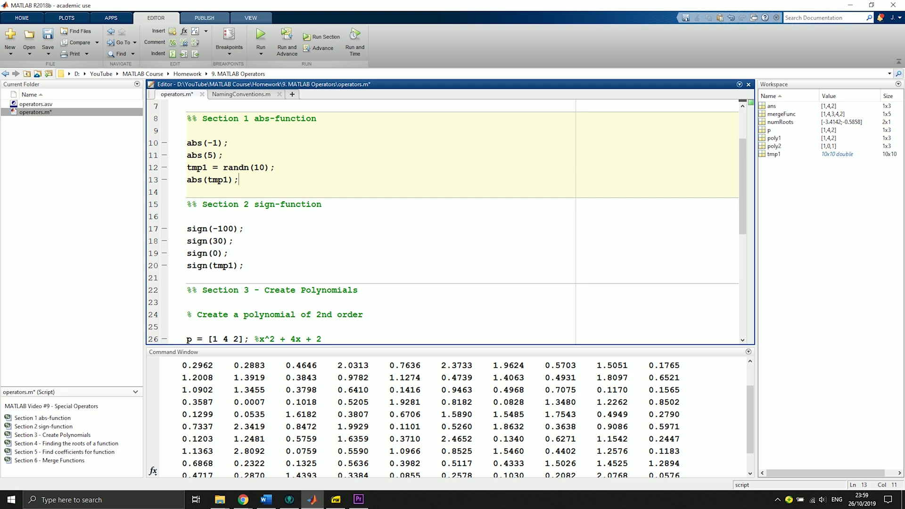
# Run the sign section to print sign(-100) and restore the semicolons on the scalar lines.
pyautogui.click(225, 228)
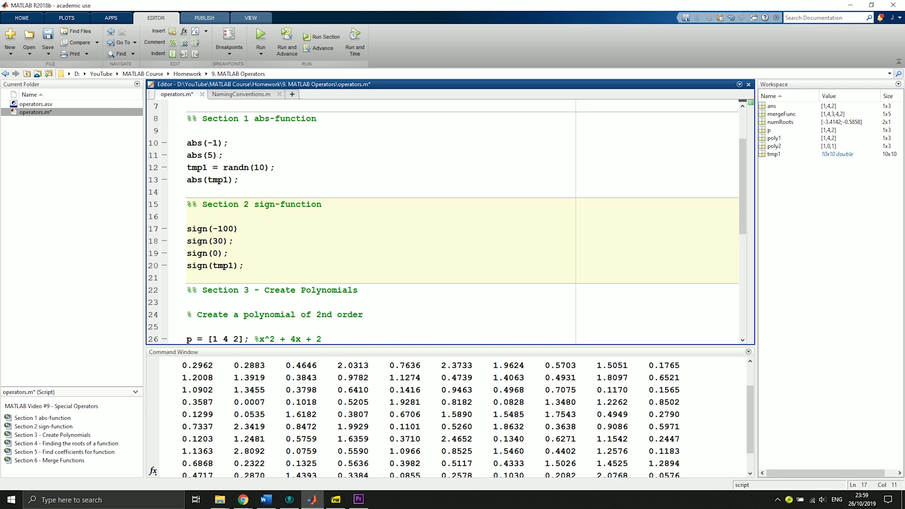
pyautogui.click(239, 228)
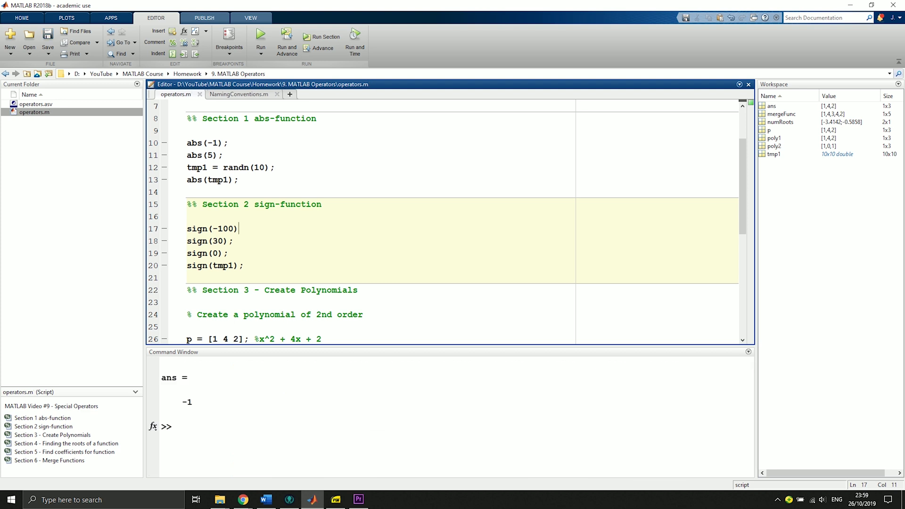
pyautogui.write(';')
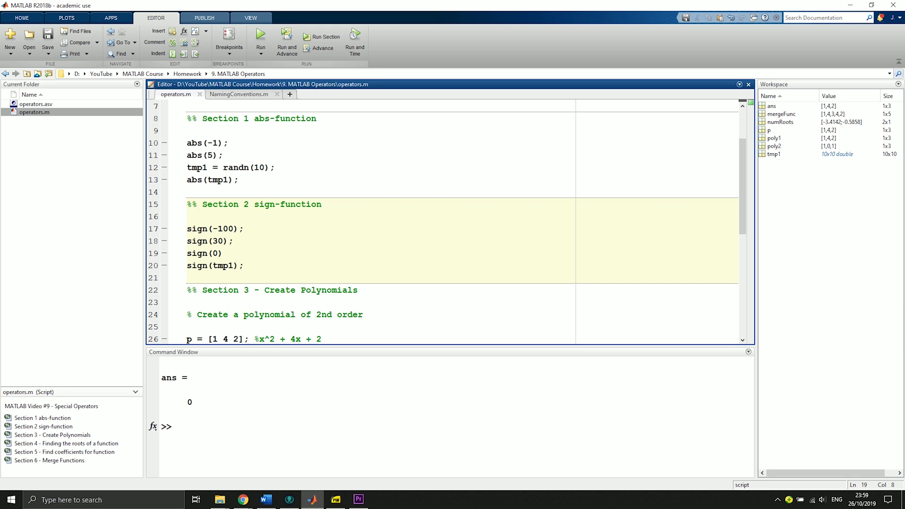
pyautogui.write(';')
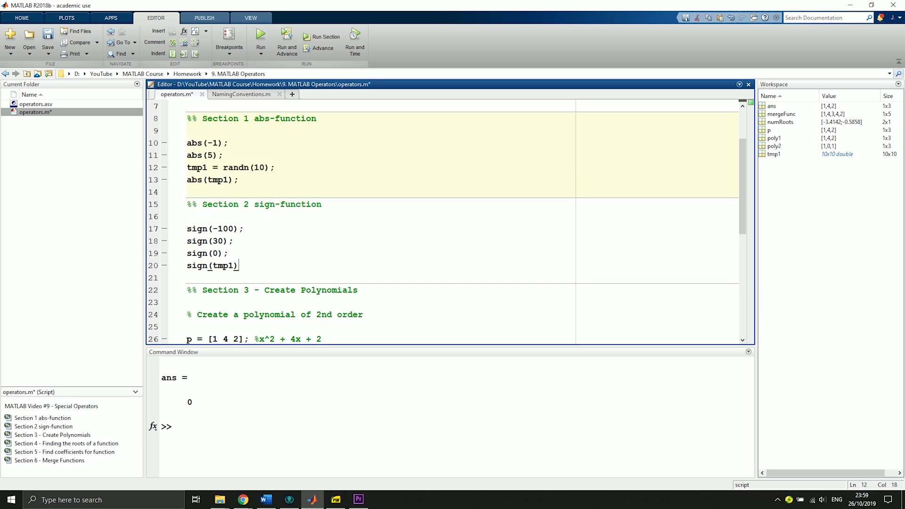
# Run sign(tmp1) to print the 10x10 matrix of ±1 values, then re-add the semicolon.
pyautogui.click(260, 37)
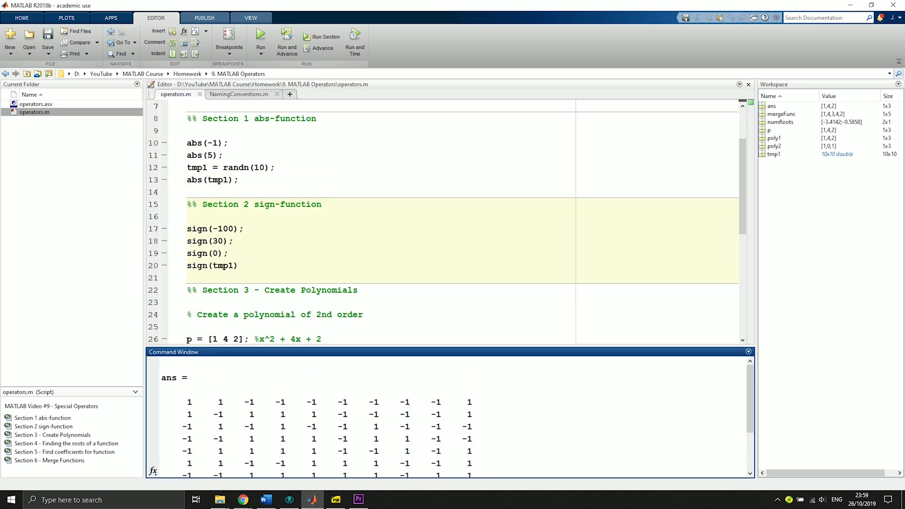
pyautogui.scroll(-3)
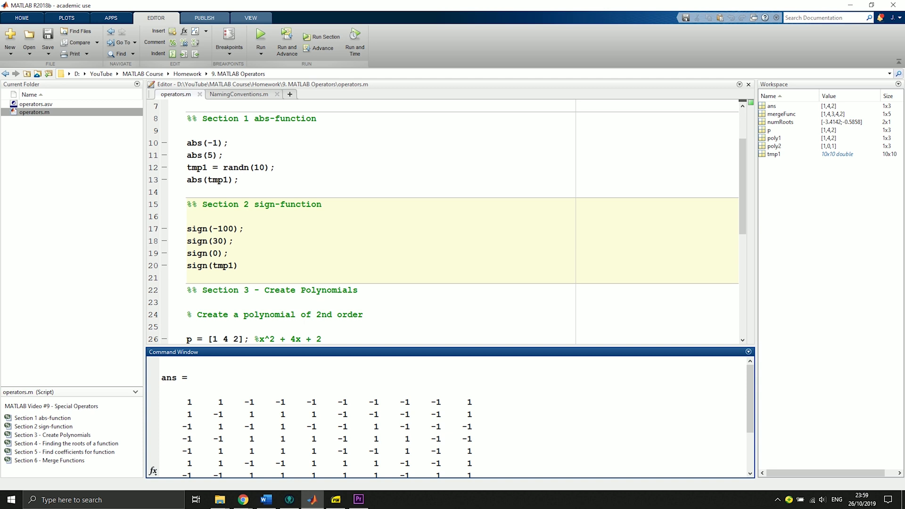
pyautogui.click(236, 266)
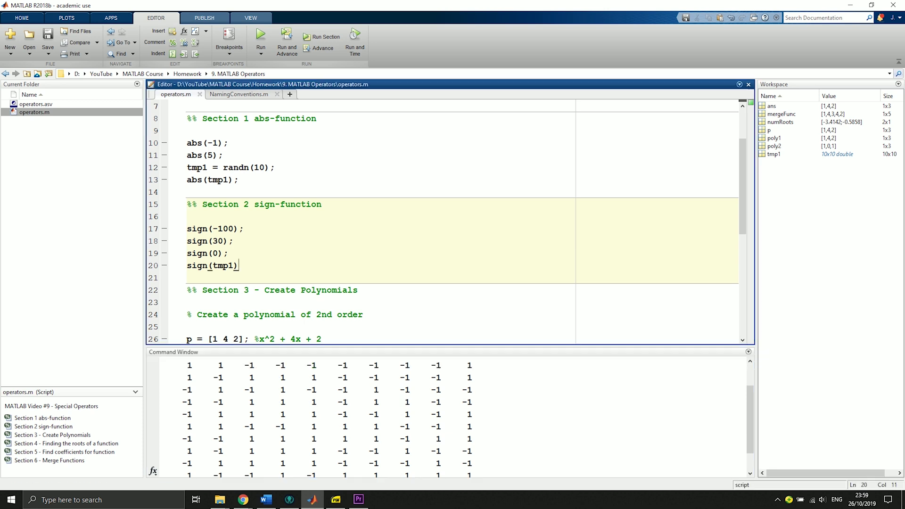
pyautogui.write(';')
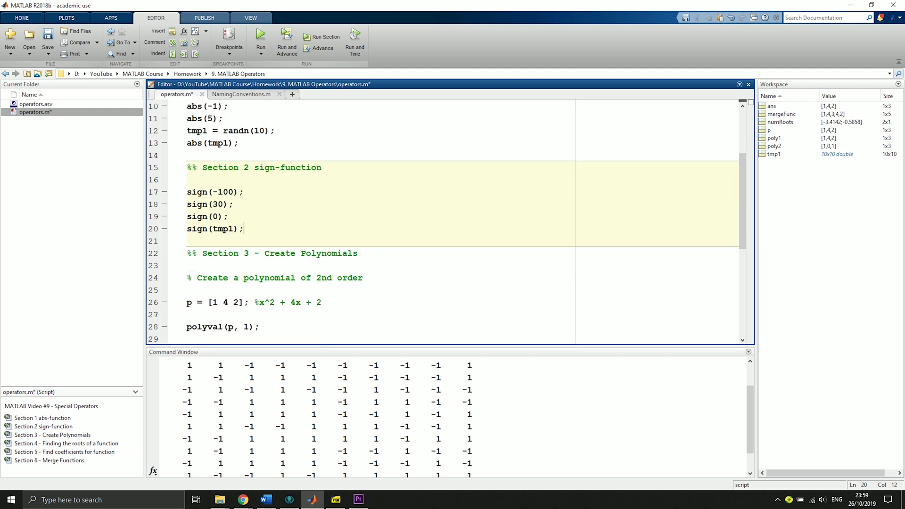
pyautogui.scroll(-3)
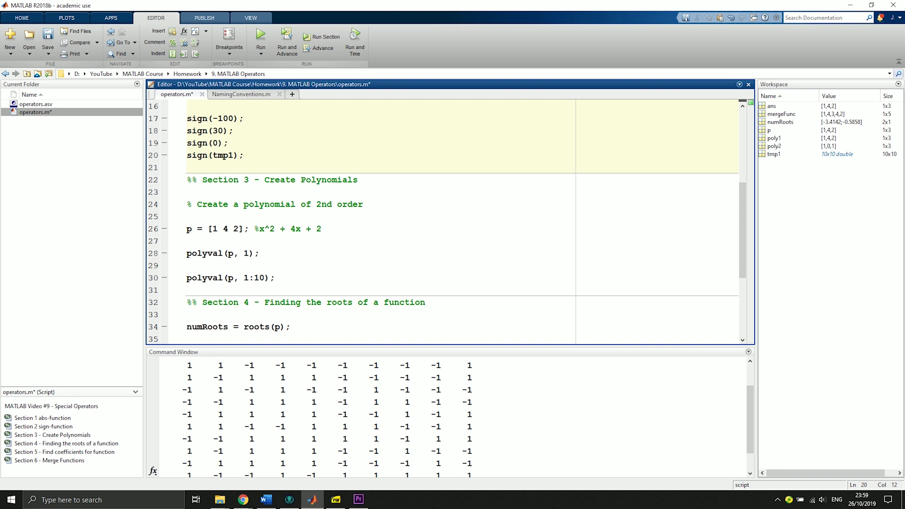
# Run polyval(p, 1:10) for x^2+4x+2 to print 7 14 23 ... 142, then restore the semicolon.
pyautogui.doubleClick(234, 229)
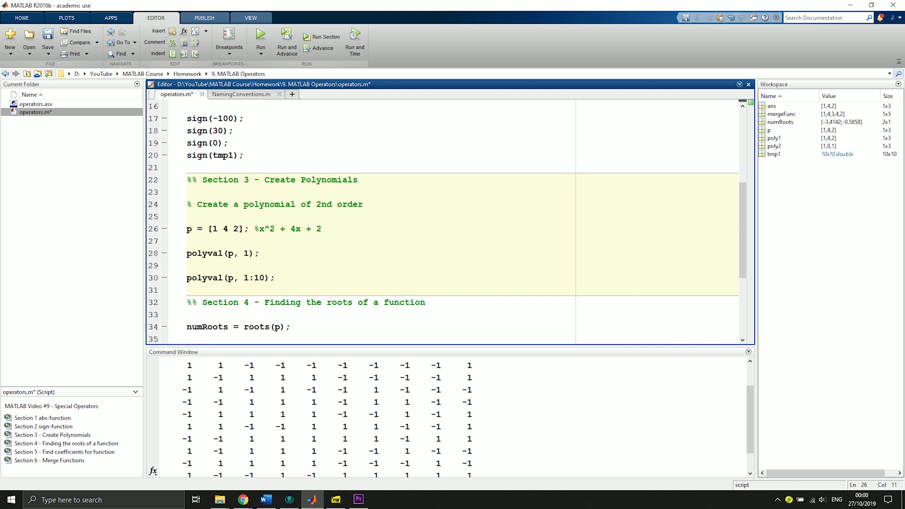
pyautogui.doubleClick(230, 254)
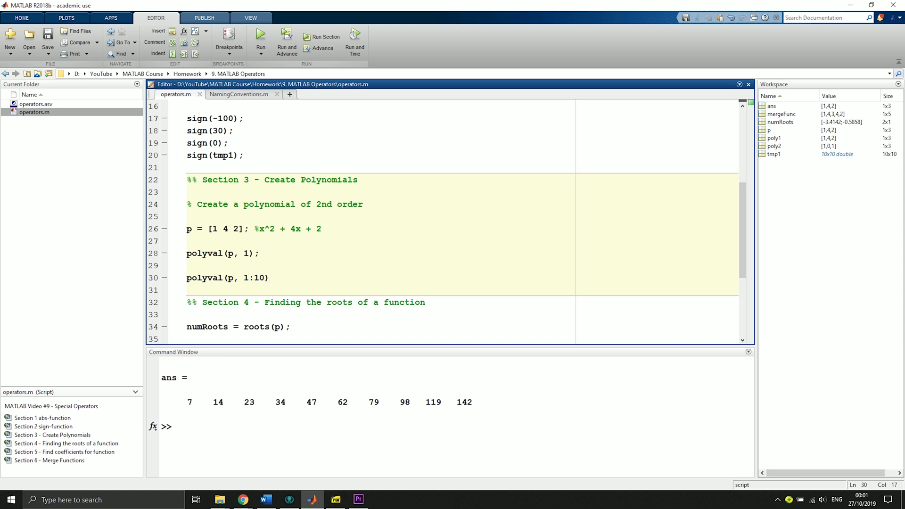
pyautogui.write(';')
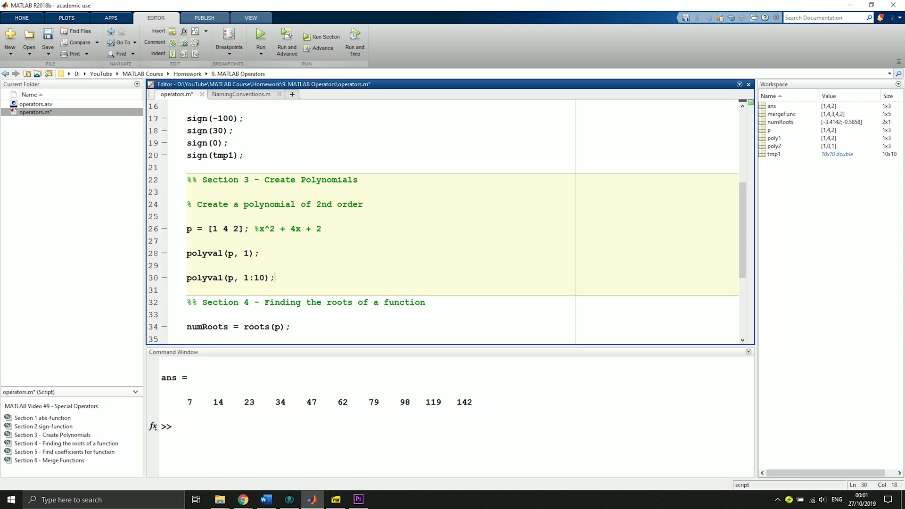
pyautogui.scroll(-3)
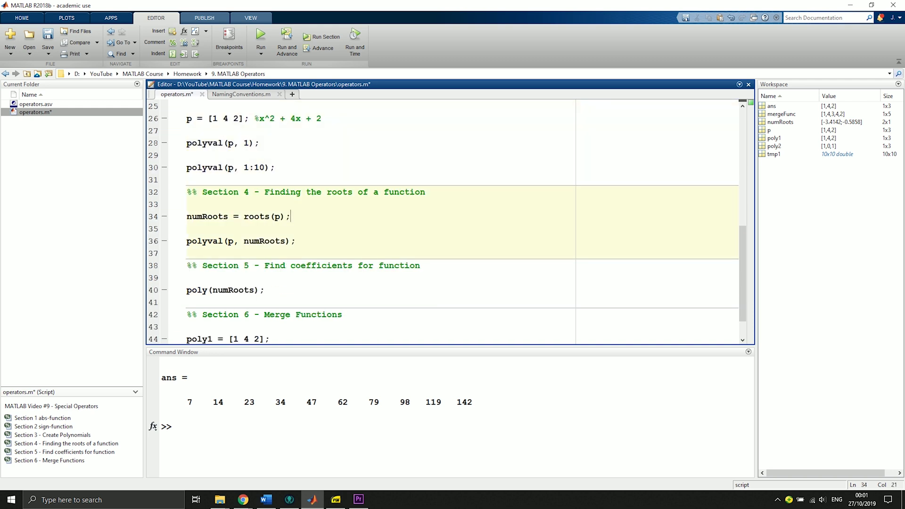
# Print numRoots, assign polyval(p, numRoots) to tmp2 and change p to [1 3 2] giving roots -2 and -1.
pyautogui.doubleClick(208, 217)
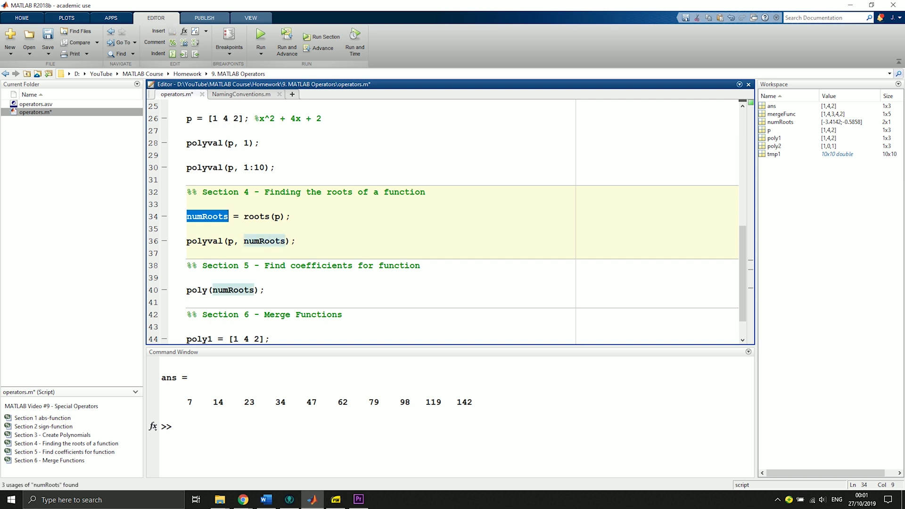
pyautogui.click(290, 217)
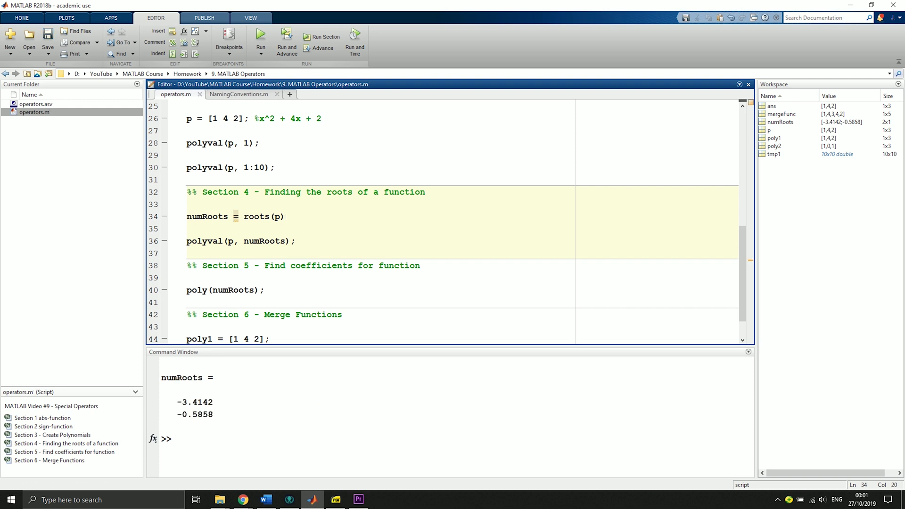
pyautogui.click(284, 217)
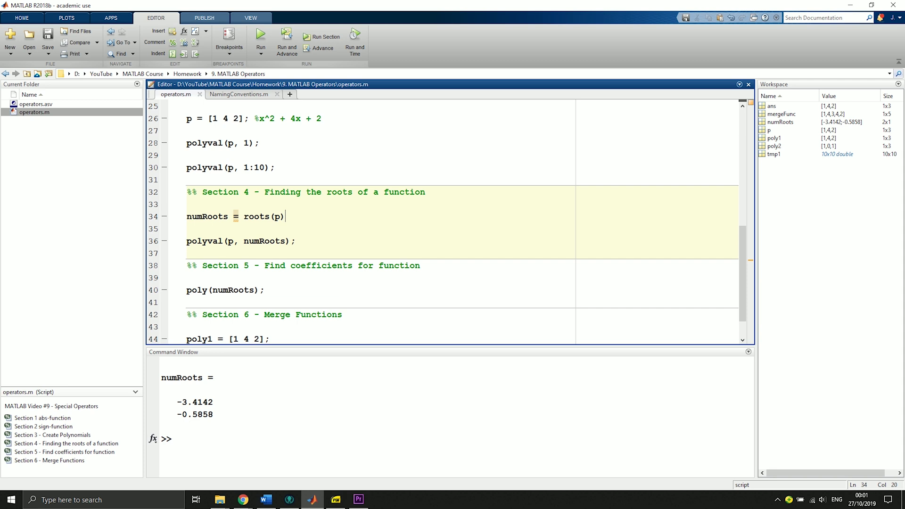
pyautogui.write(';')
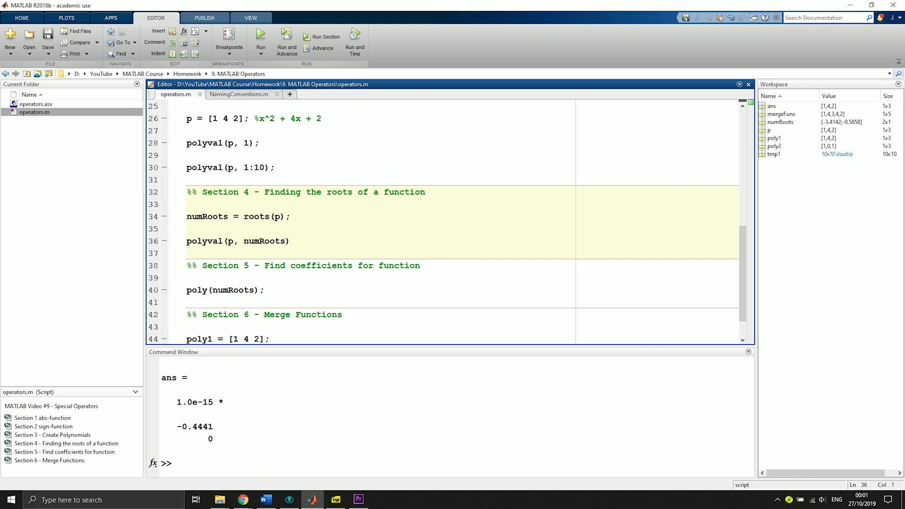
pyautogui.write('tmp2 =')
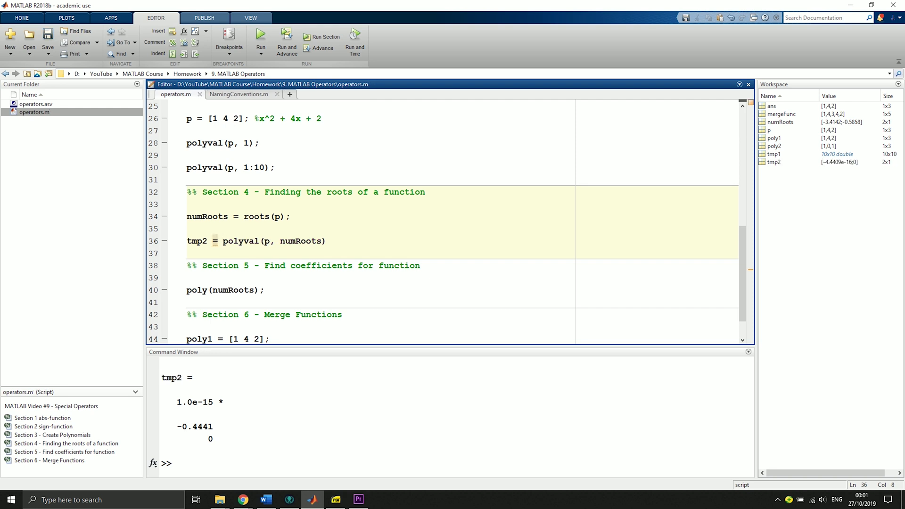
pyautogui.doubleClick(773, 161)
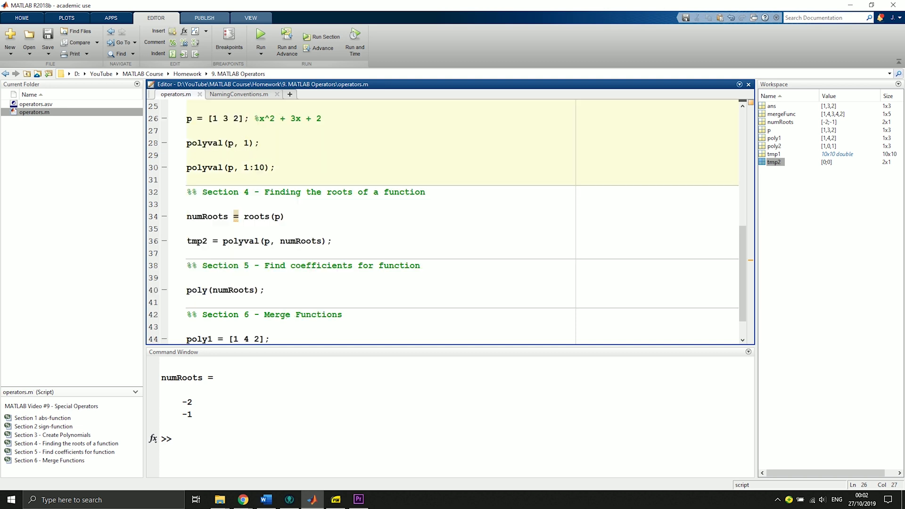
# Run poly(numRoots) to print the rebuilt coefficients 1 3 2 matching p.
pyautogui.scroll(-3)
pyautogui.write(';')
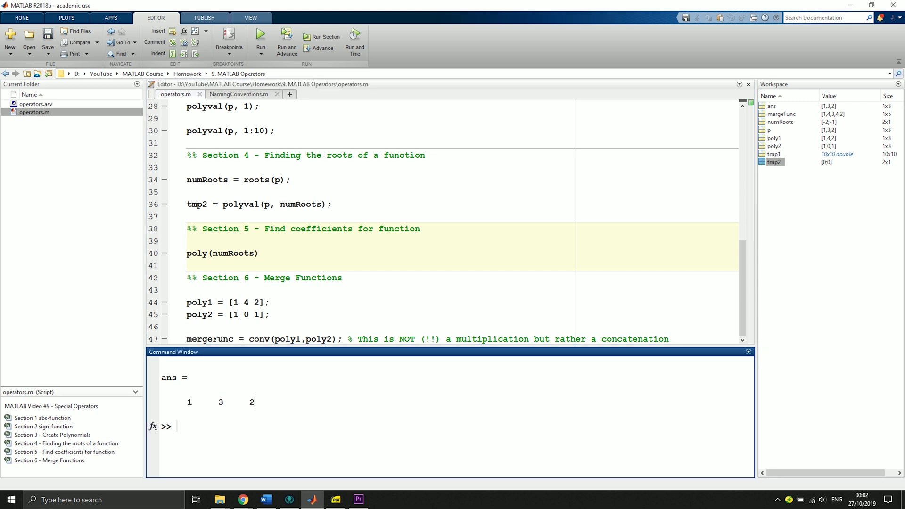
pyautogui.doubleClick(220, 401)
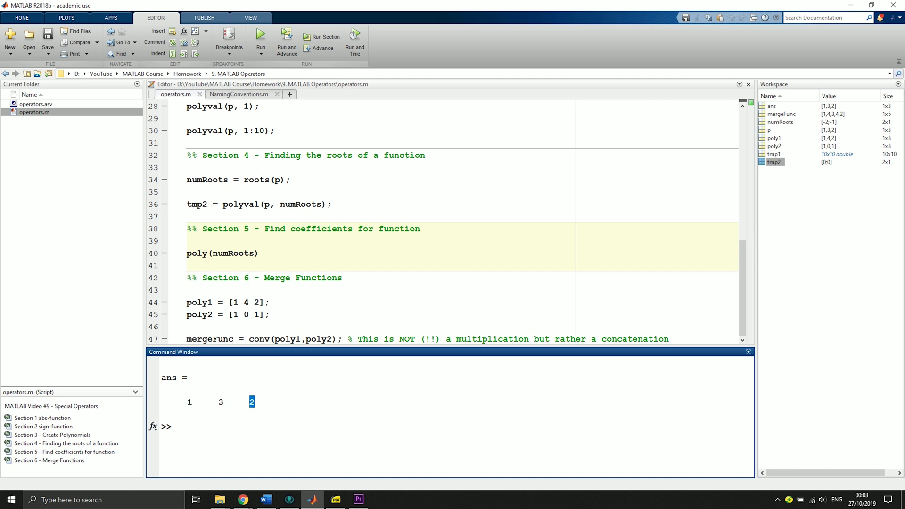
pyautogui.click(263, 253)
pyautogui.write(';')
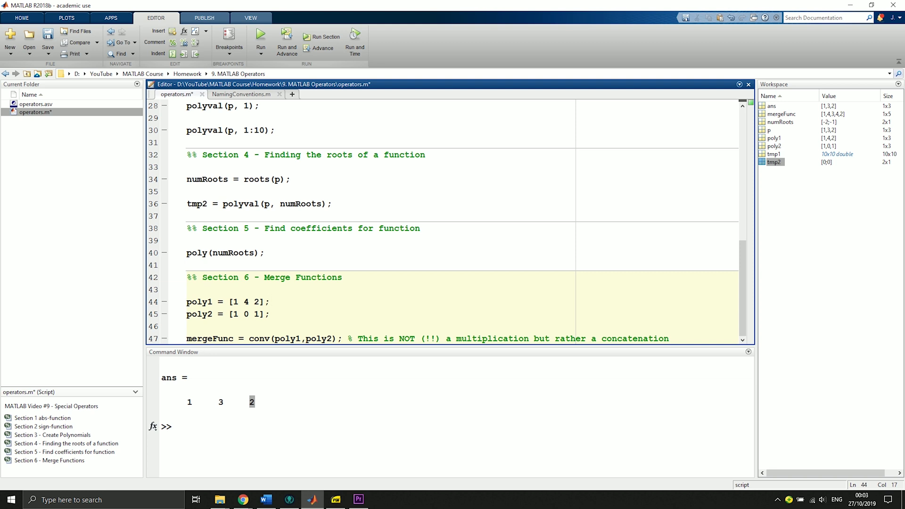
# Run conv(poly1, poly2) on [1 4 2] and [1 0 1] to print mergeFunc = 1 4 3 4 2.
pyautogui.click(243, 314)
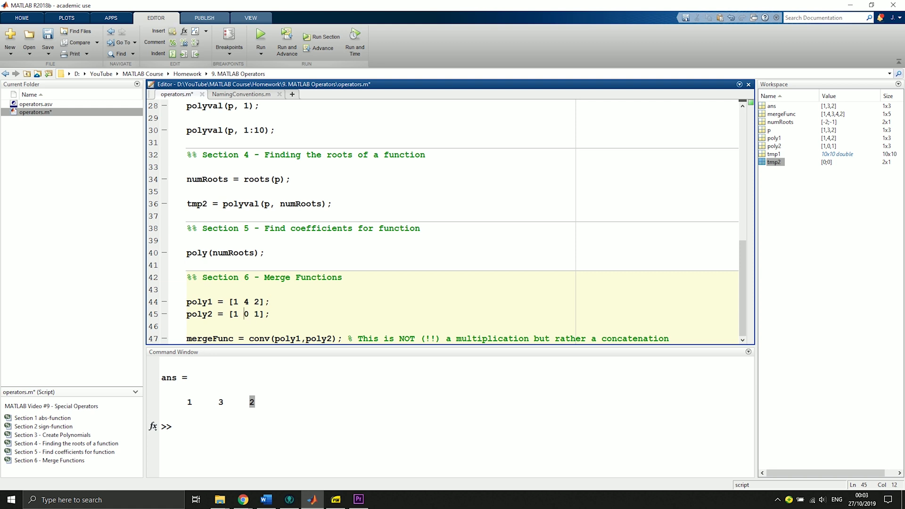
pyautogui.doubleClick(245, 314)
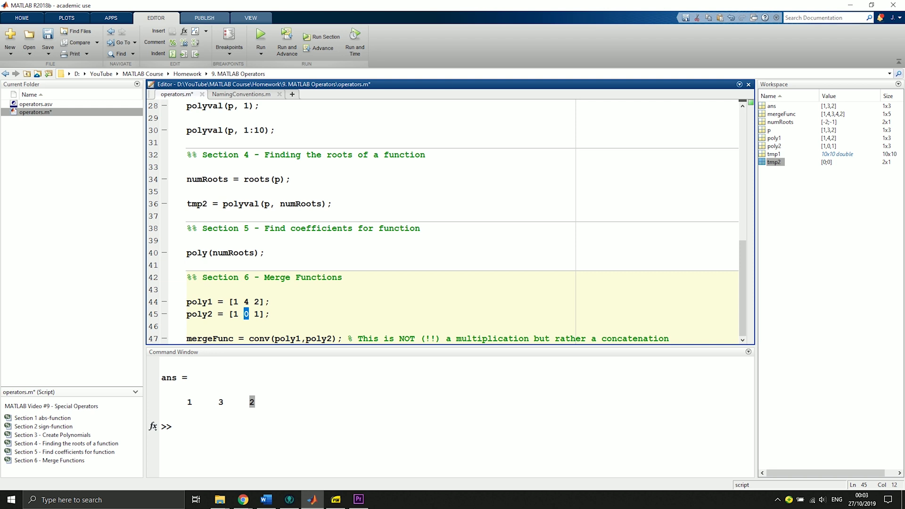
pyautogui.doubleClick(209, 338)
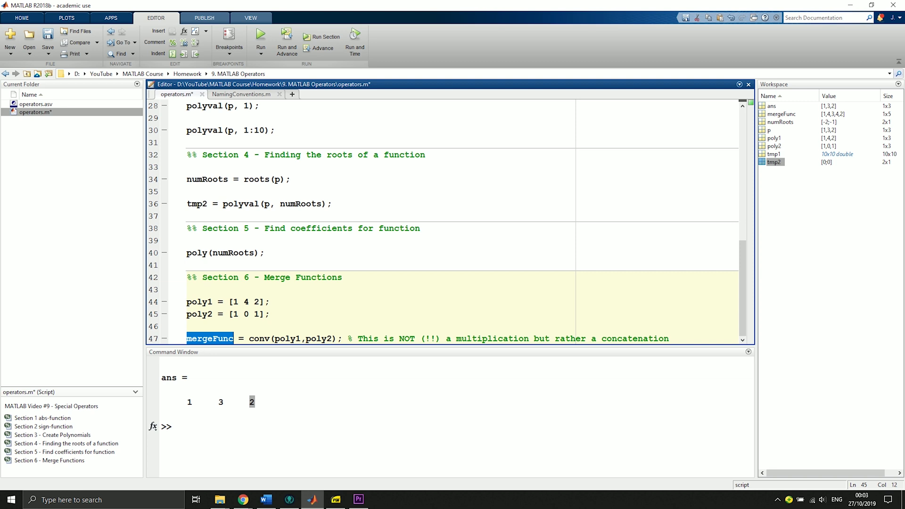
pyautogui.doubleClick(257, 339)
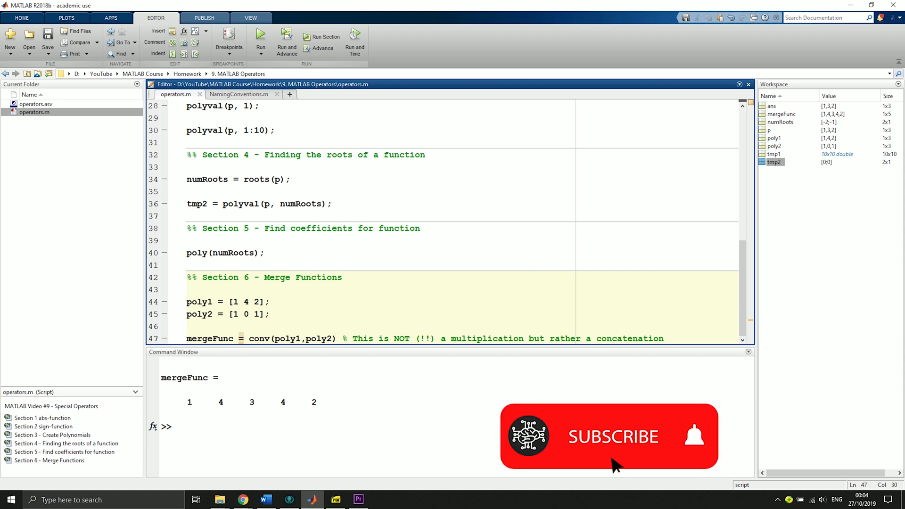
pyautogui.click(613, 436)
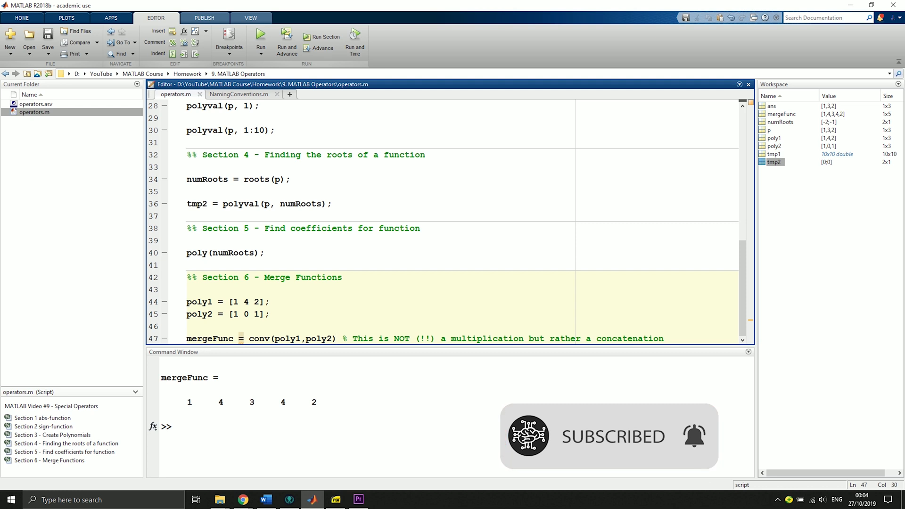